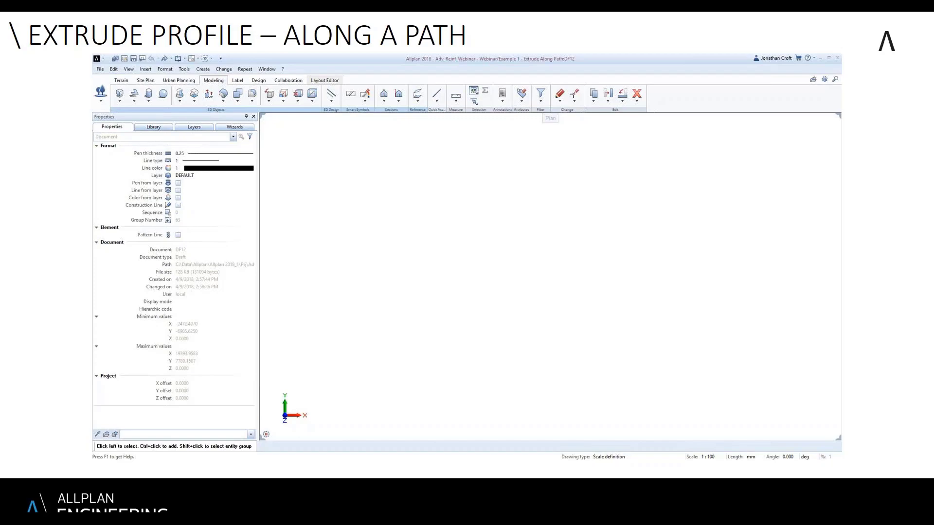
# - Start the Tendon tool on the curved bridge model and pick the tendon start point
pyautogui.click(153, 127)
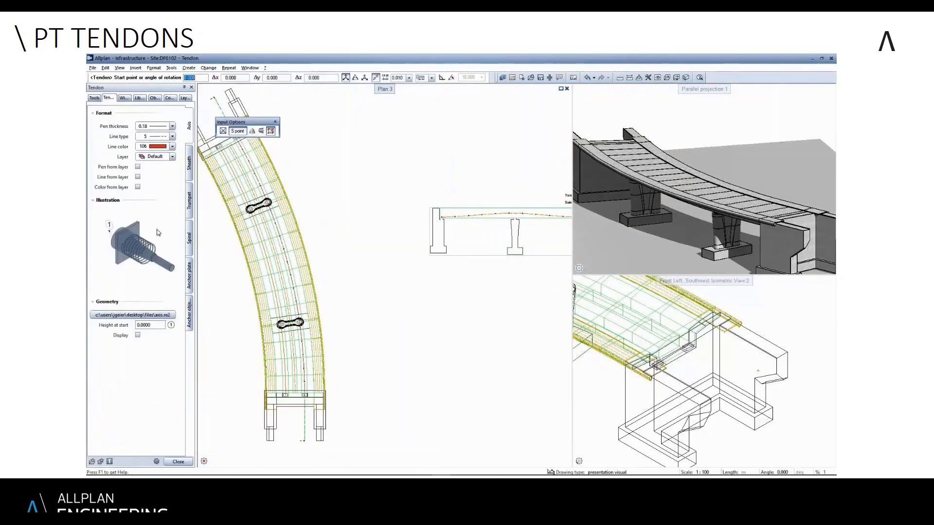
# - Start Sweep Bars Along Path over the bridge box-girder cross sections
pyautogui.click(189, 236)
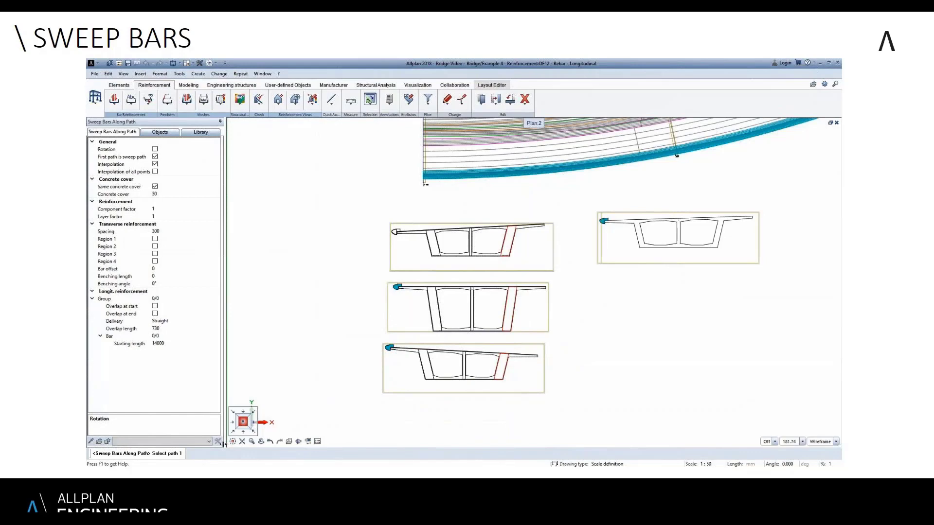
# - Show the reinforced building in Parallel projection beside its labelled reinforcement floor plan
pyautogui.click(837, 441)
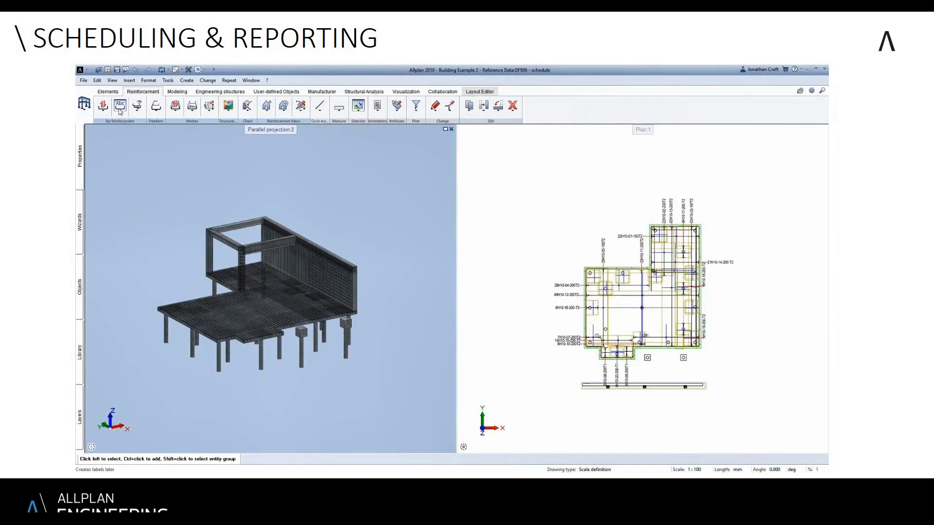
# - Launch Reinforcement Reports with the 'Reinforcement schedule - British Standard.rdlc' template
pyautogui.click(120, 106)
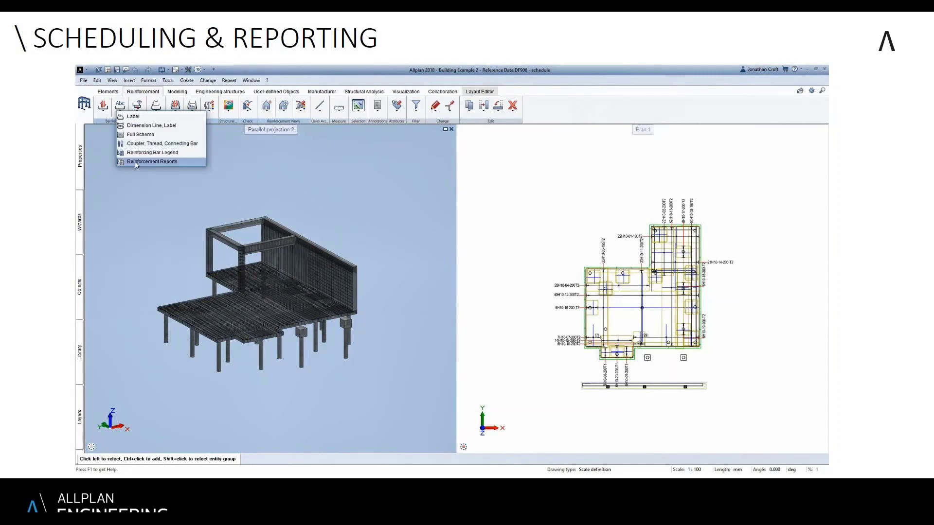
pyautogui.click(152, 161)
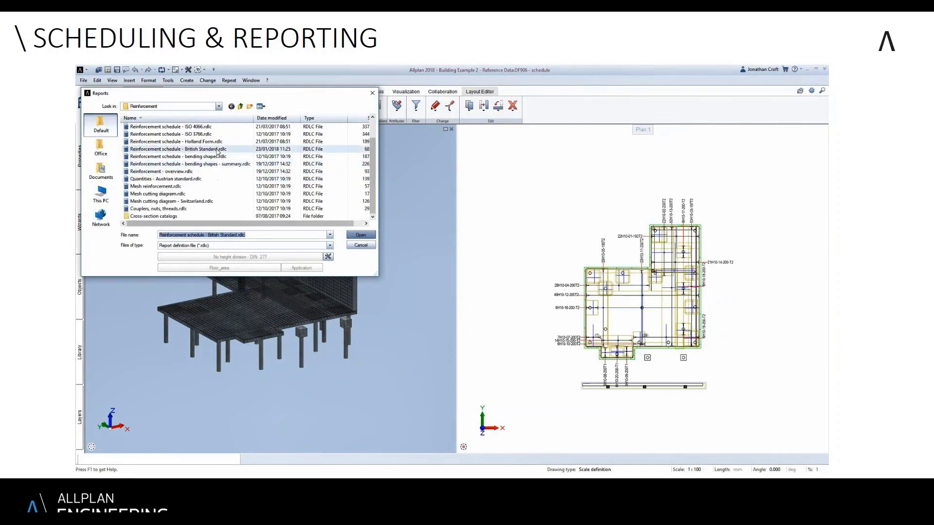
pyautogui.click(361, 234)
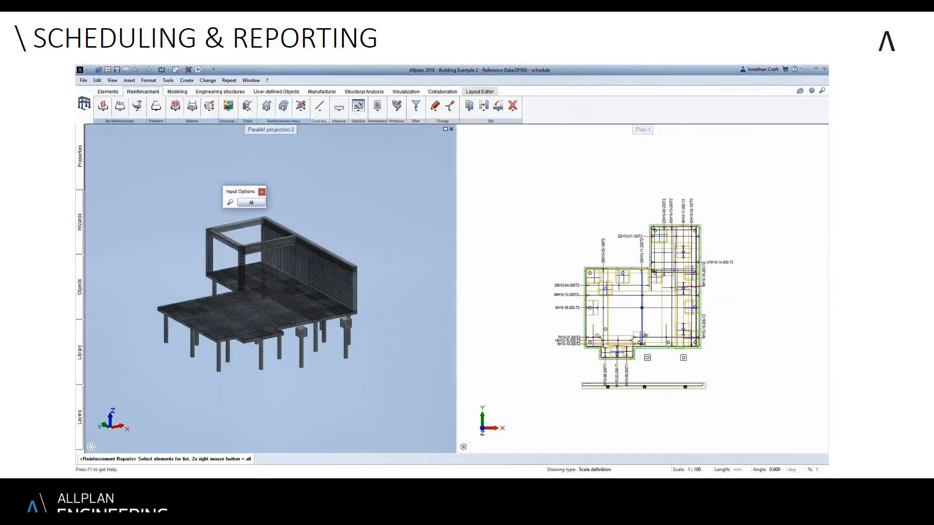